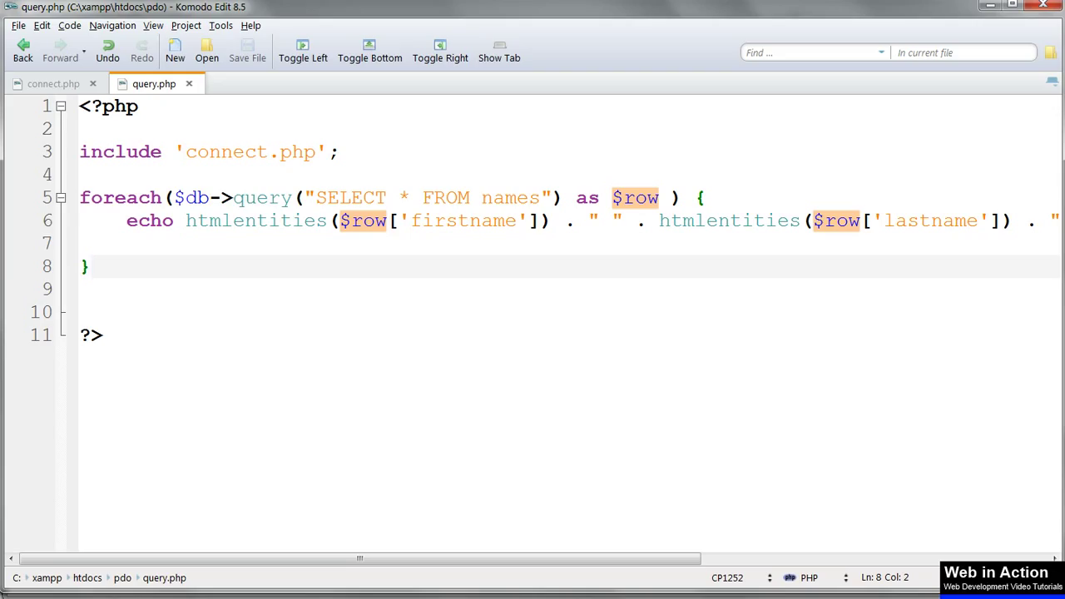
Step: Open fetch.php from C:\xampp\htdocs\pdo in Komodo Edit
click(90, 266)
text(fetc.php)
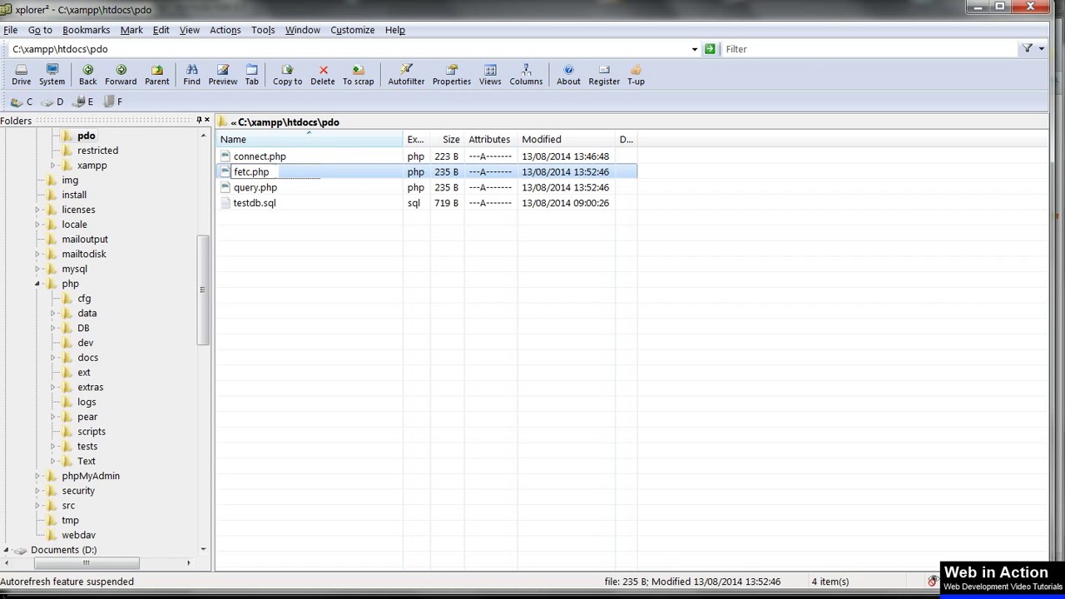
double_click(252, 172)
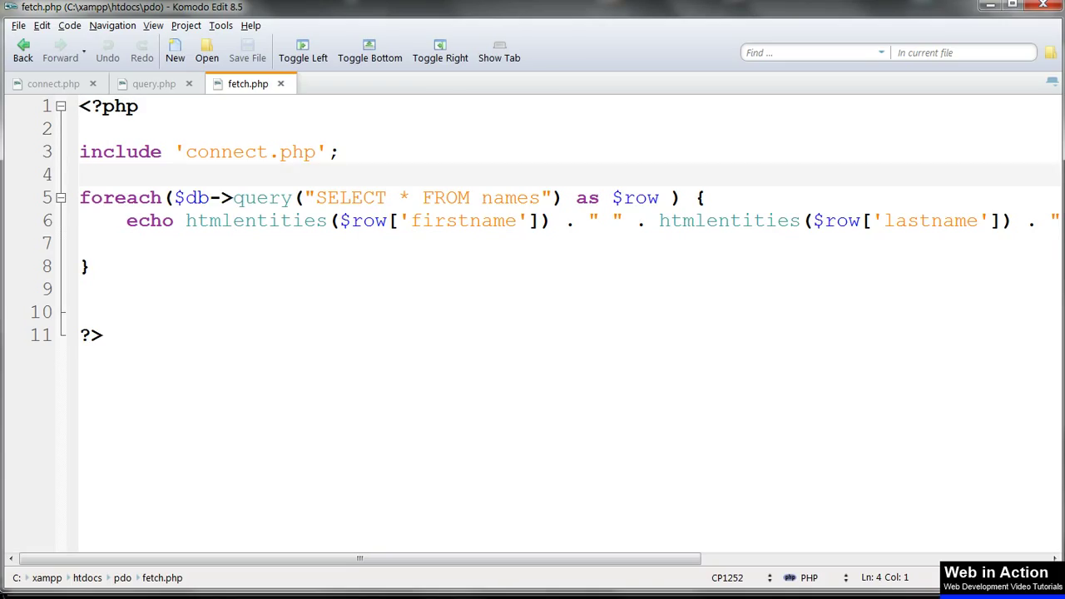
Step: Assign the names query to $stmt = $db->query("SELECT * FROM names"); and delete the leftover 'as $row ) {'
text($dt)
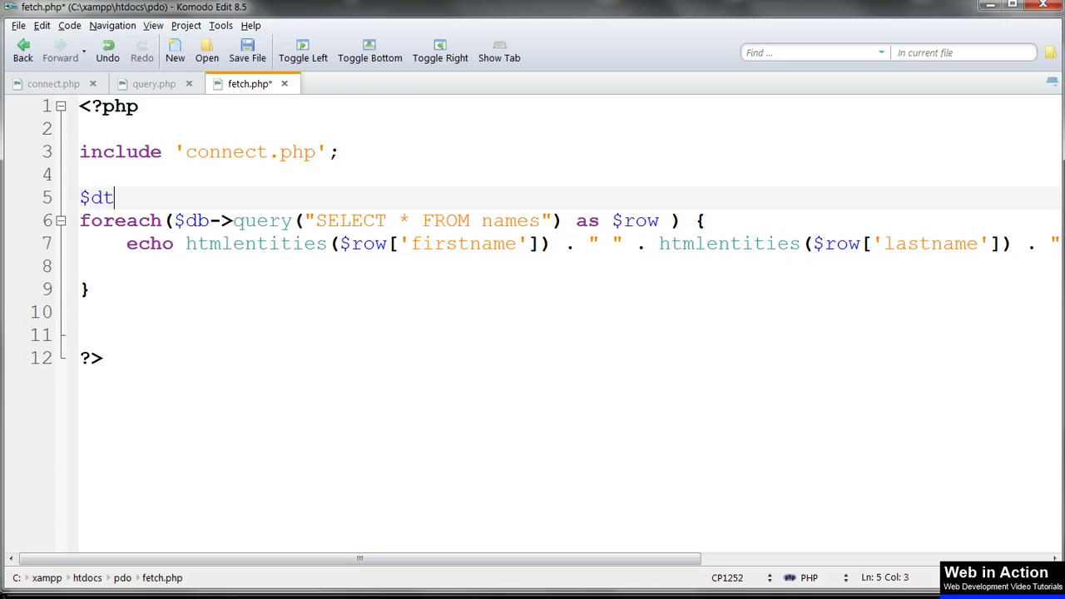
text(stm)
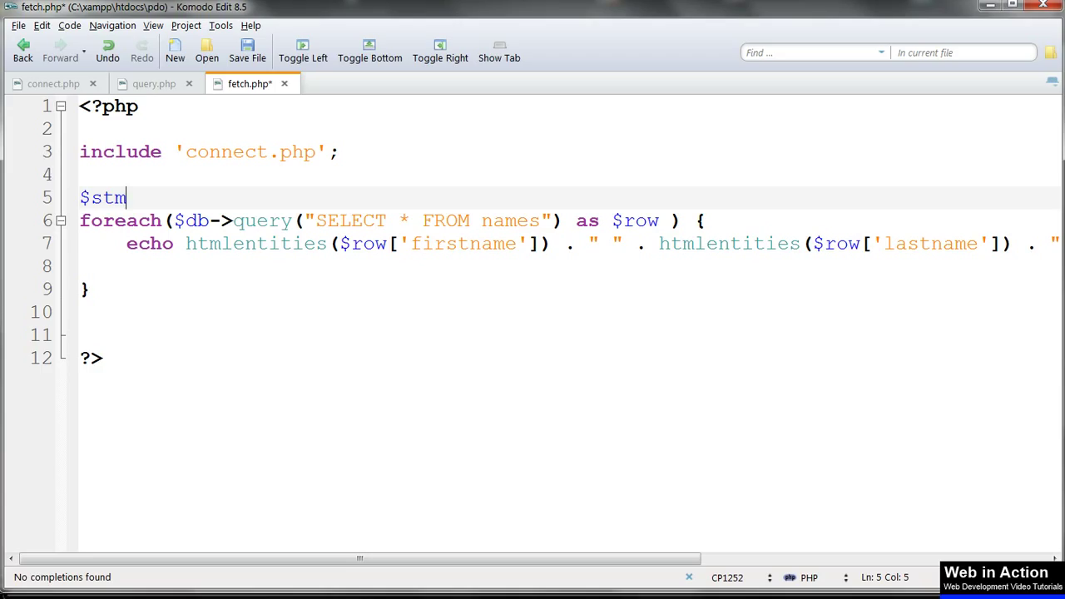
text(t =)
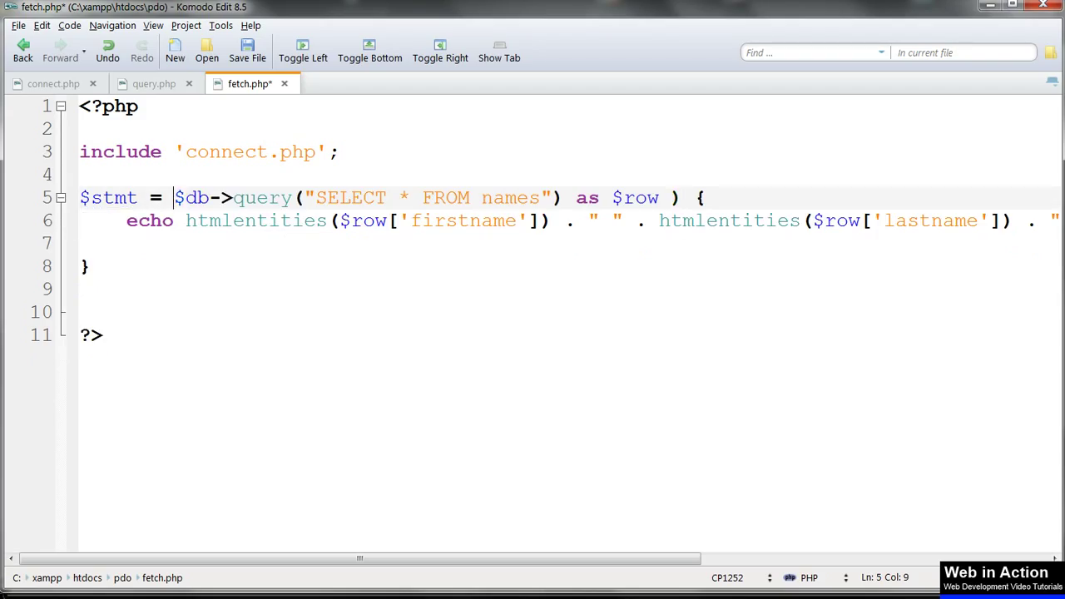
click(703, 196)
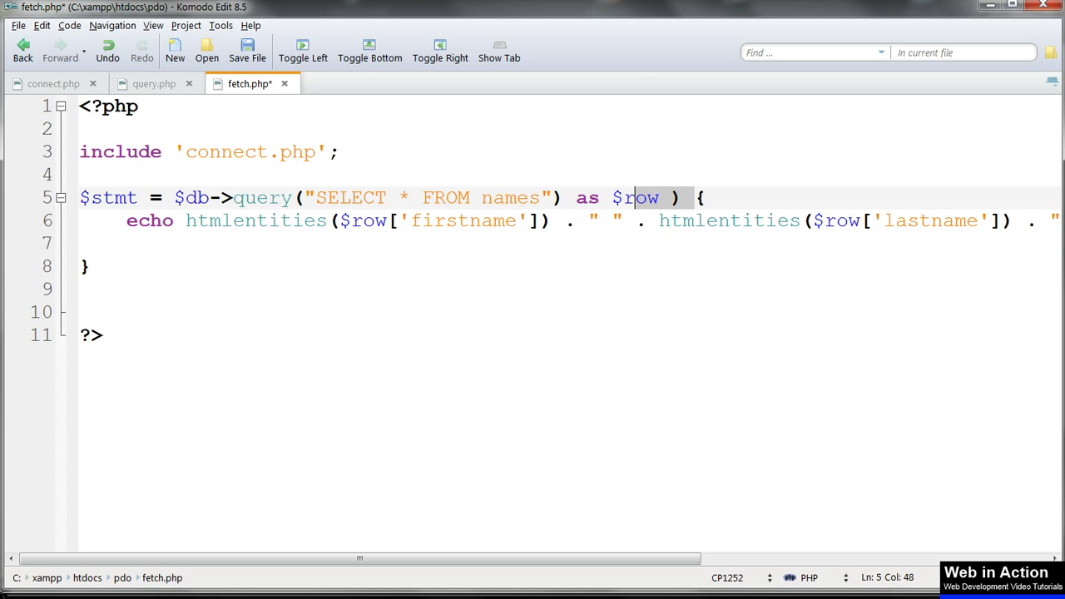
key(Delete)
text(;)
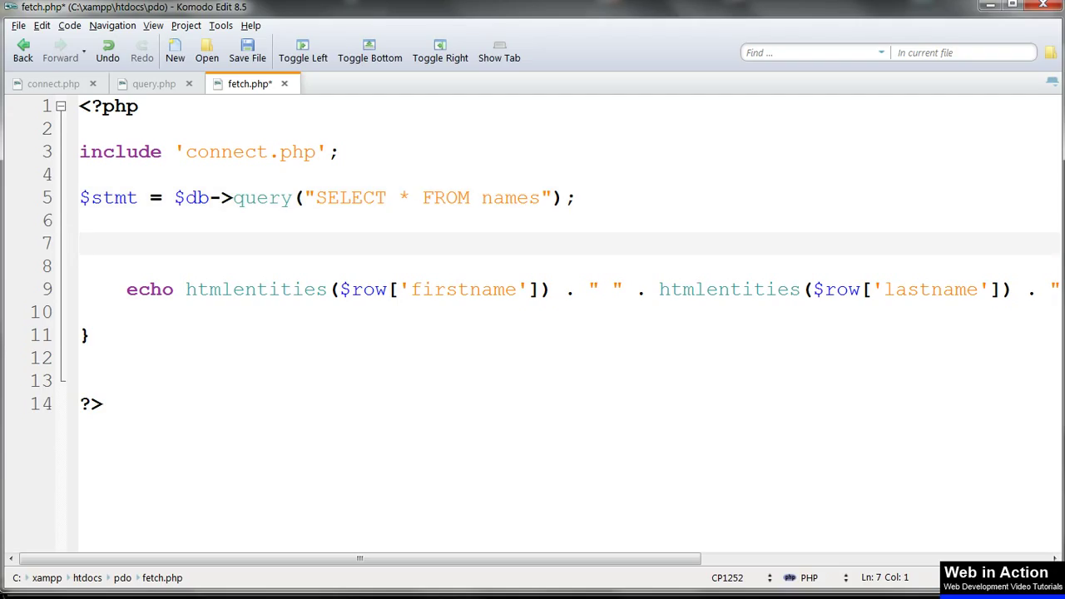
Step: Add while ($row = $stmt->fetch()) { above the echo line
text(while)
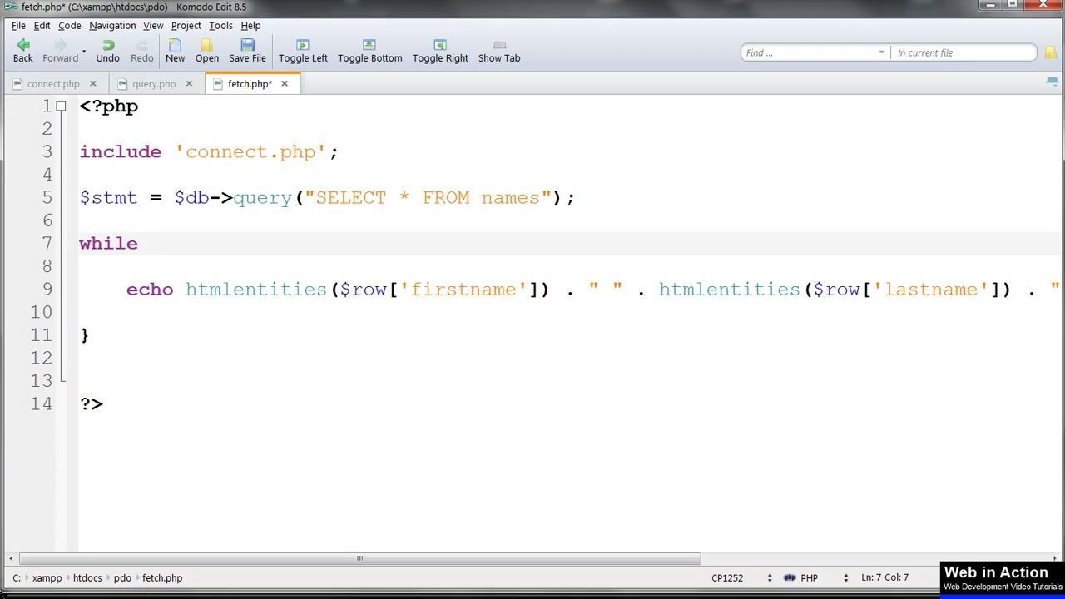
text(()
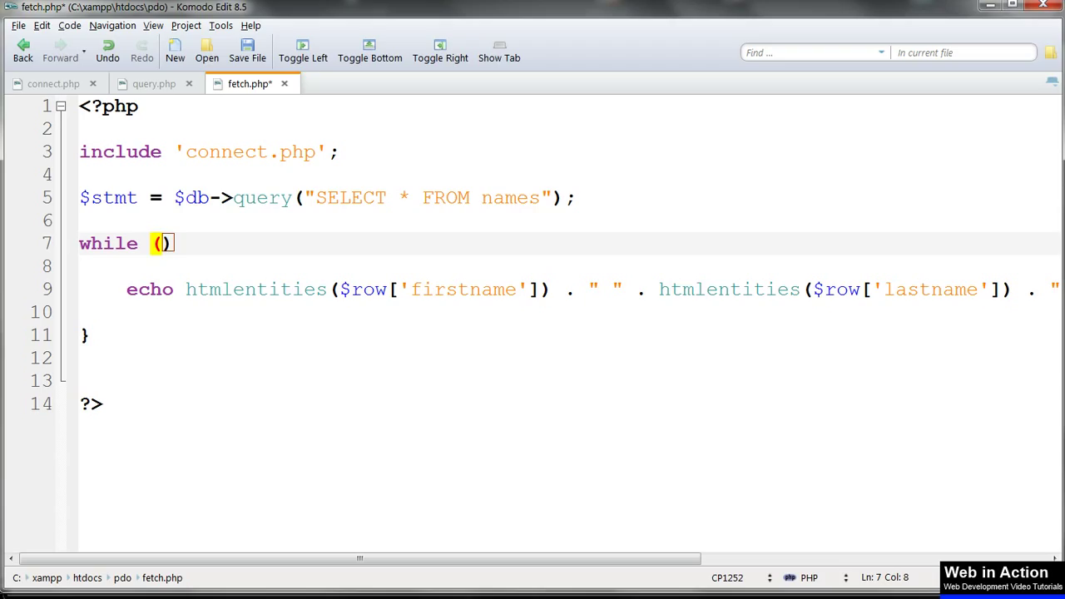
text($)
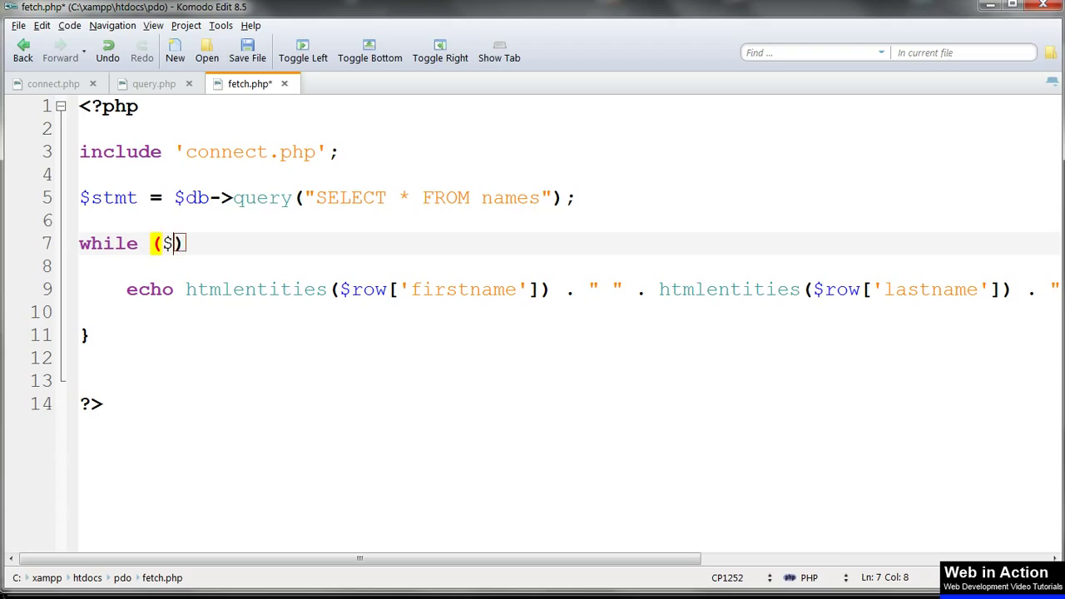
text(row =)
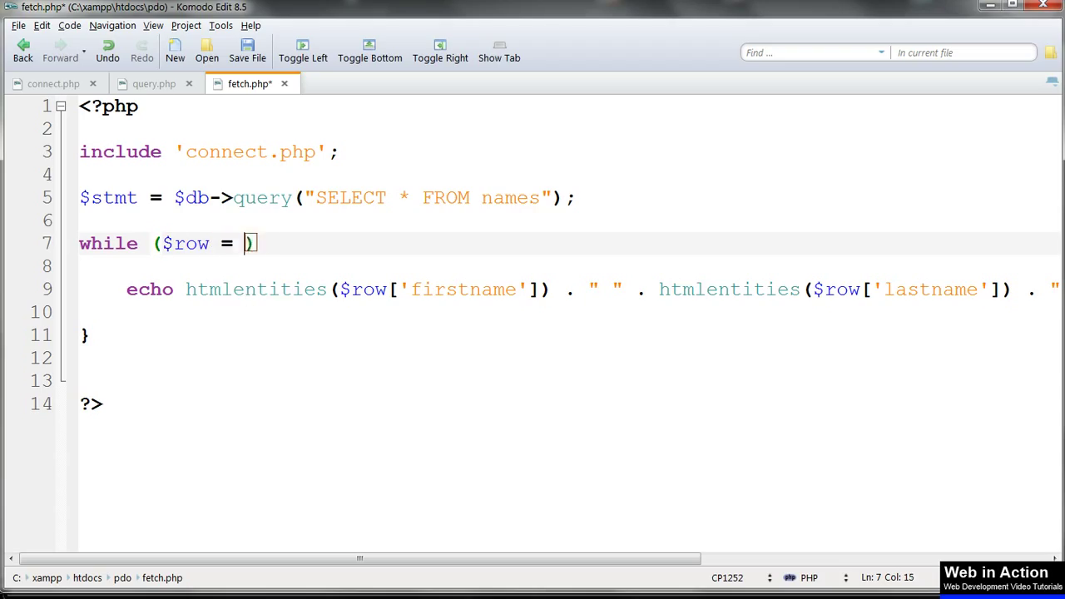
text($stmt)
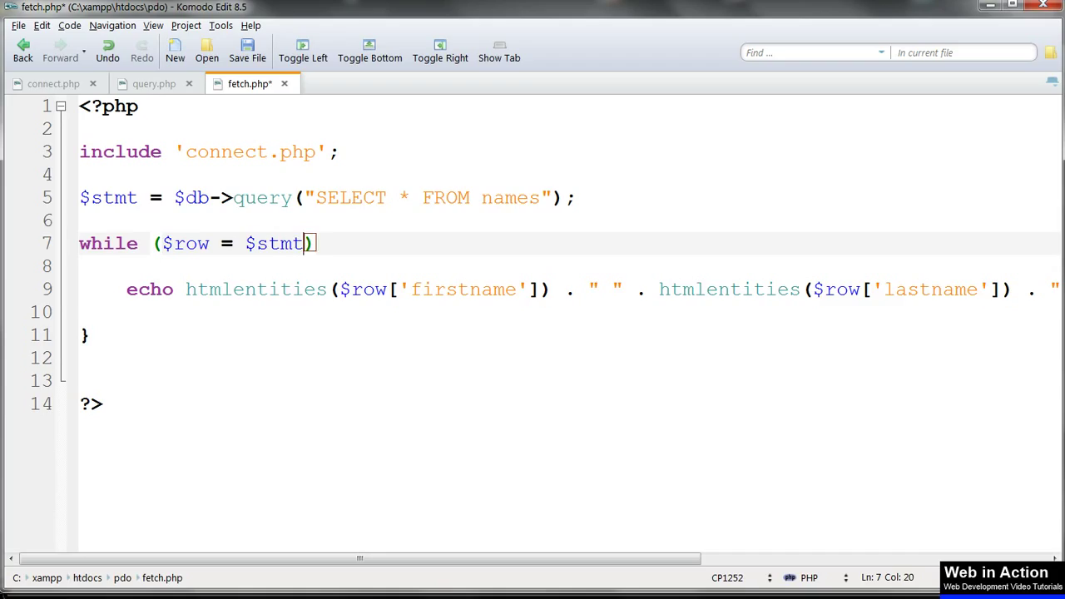
text(->)
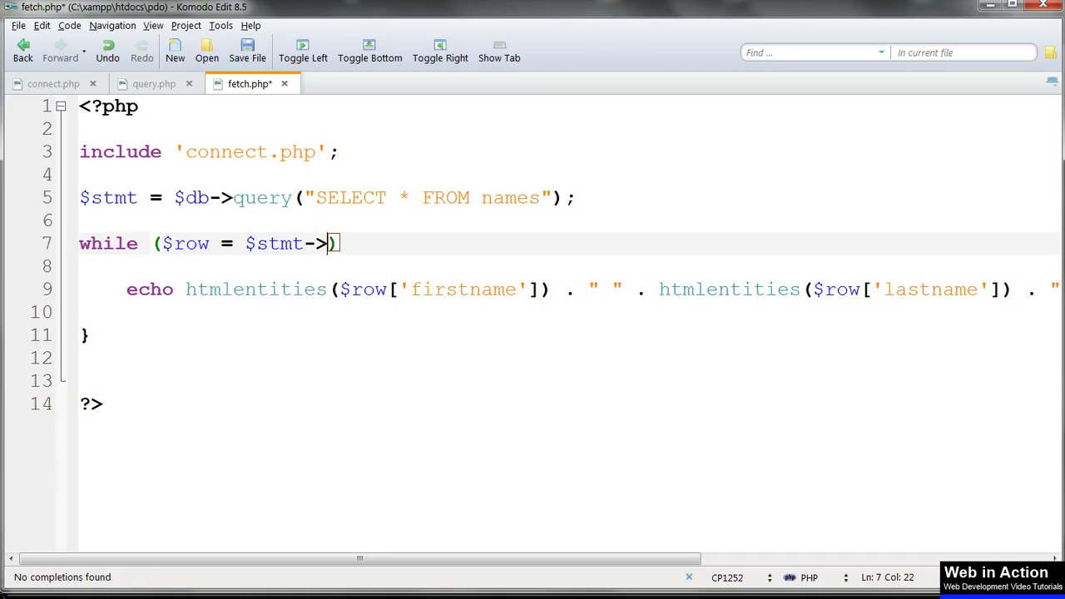
text(fetch()
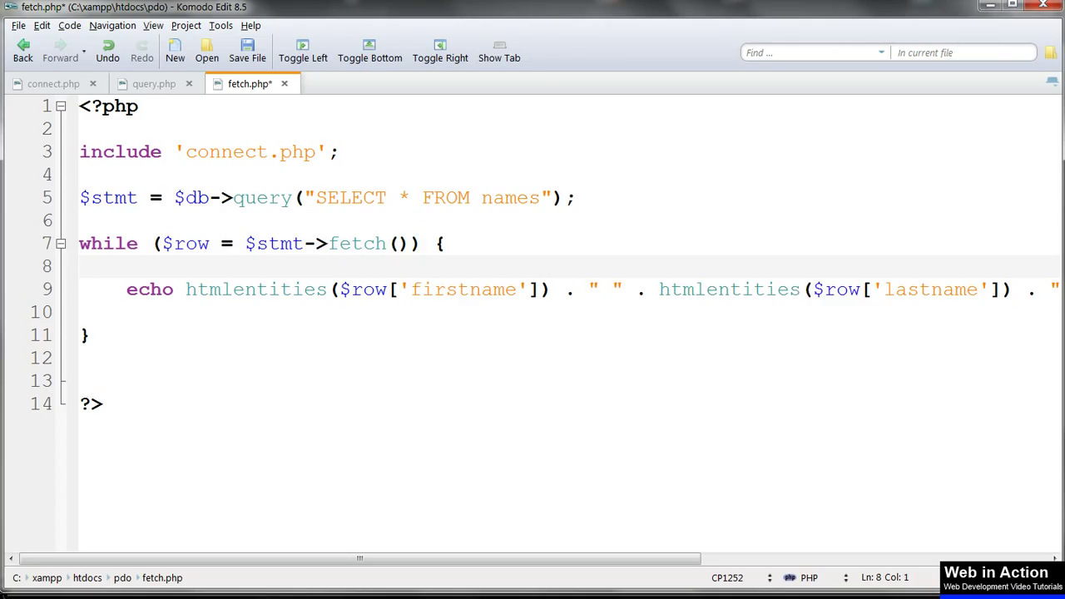
Step: Save fetch.php and load the fetch page in the browser to test it
click(83, 265)
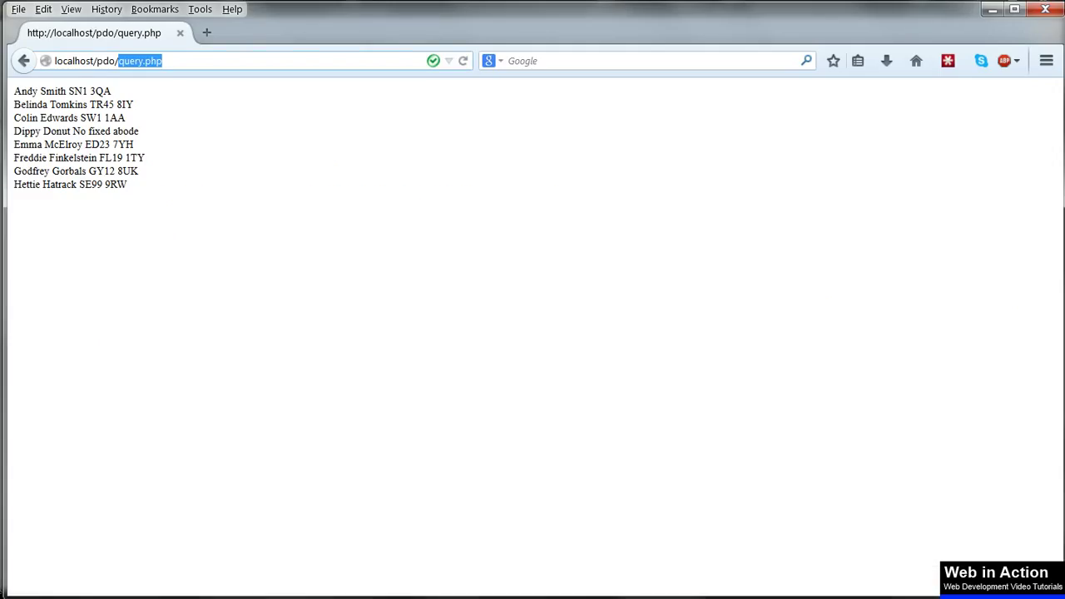
text(fetch()) {)
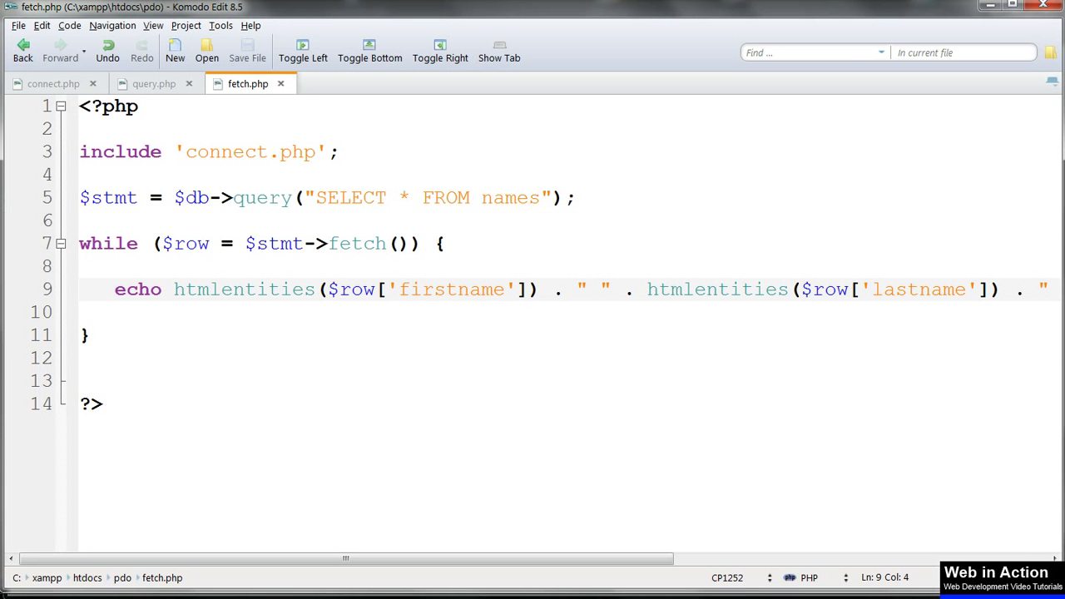
Step: Comment out the echo line with // and add echo "<pre>" . var_dump($row) . "</pre>"; then save
text(//)
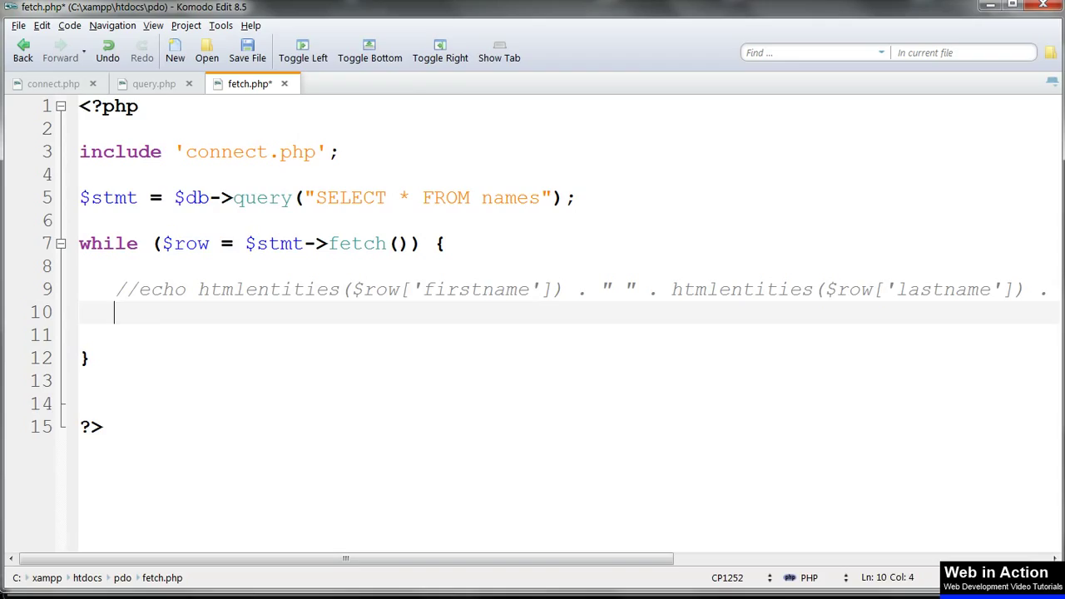
text(var_dump($)
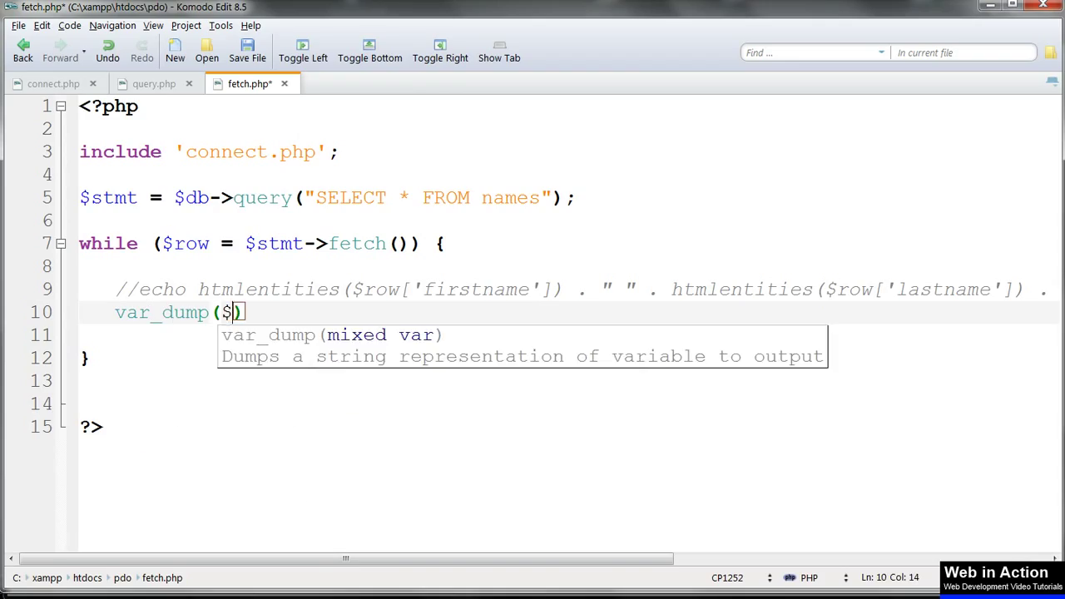
text(row)
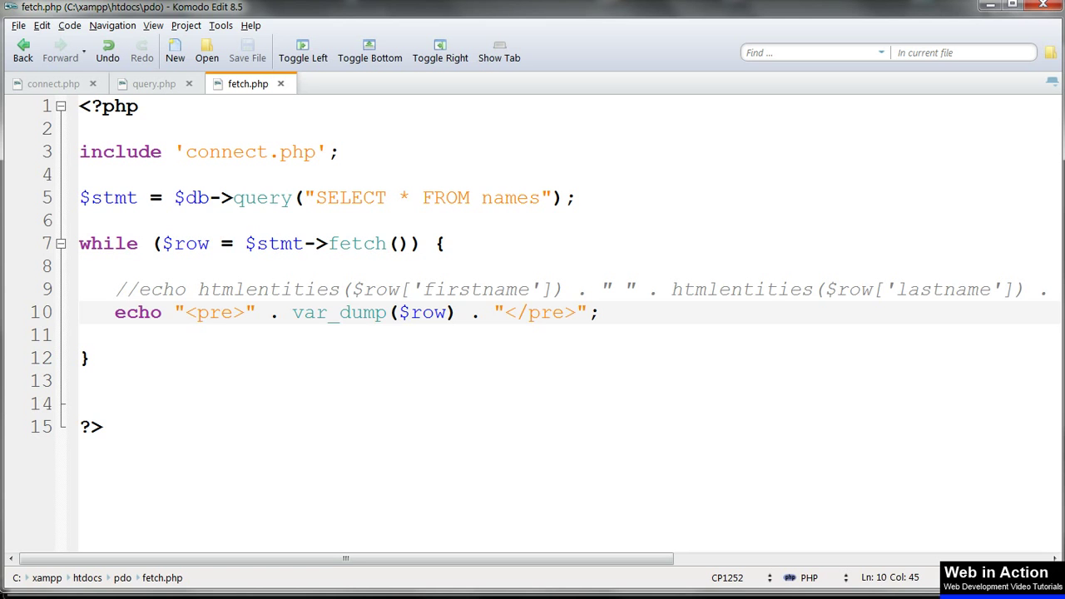
Step: Pass PDO::FETCH_ASSOC to fetch() in the while loop, save, and highlight ASSOC
text(PDO)
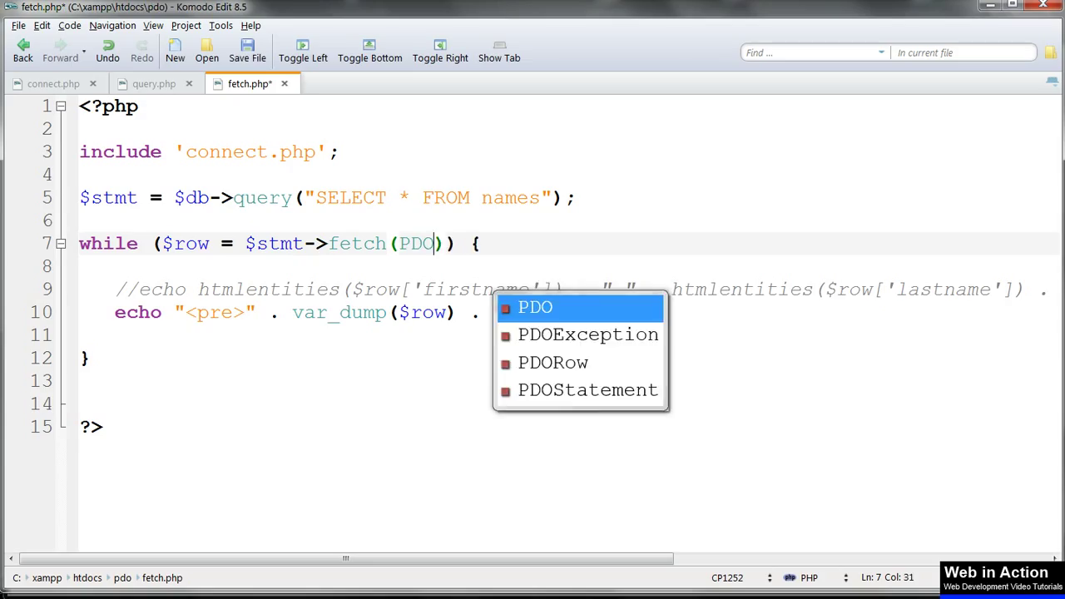
text(::FETC)
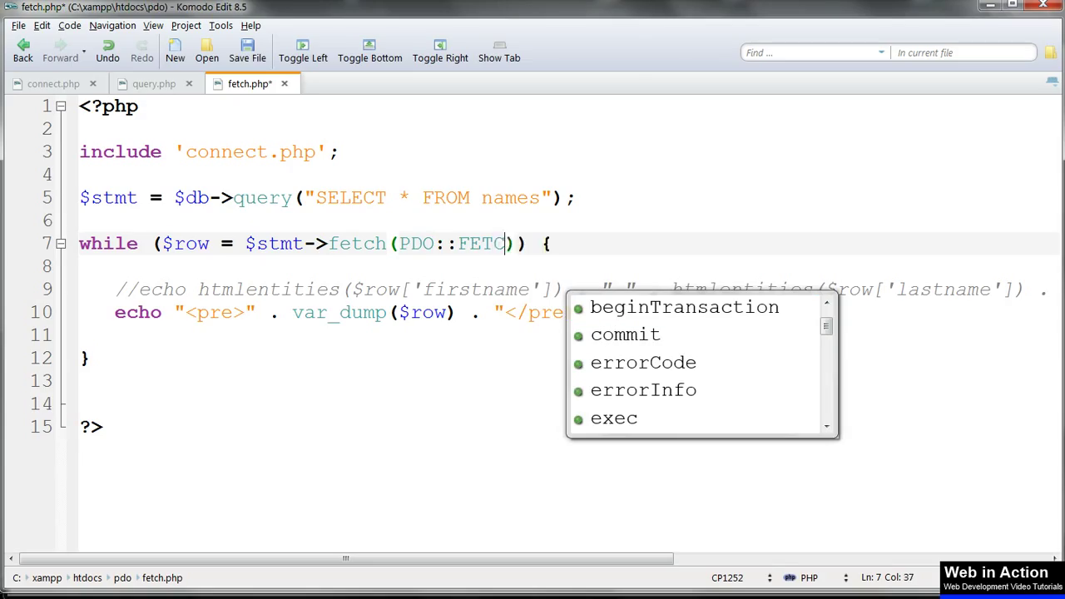
text(_ASSOC)
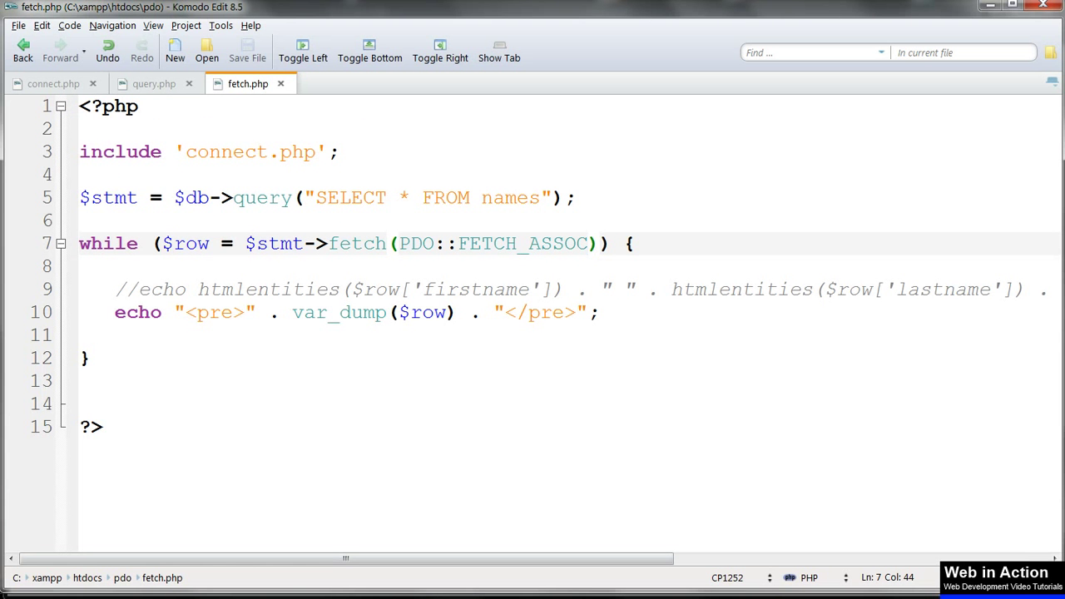
double_click(557, 243)
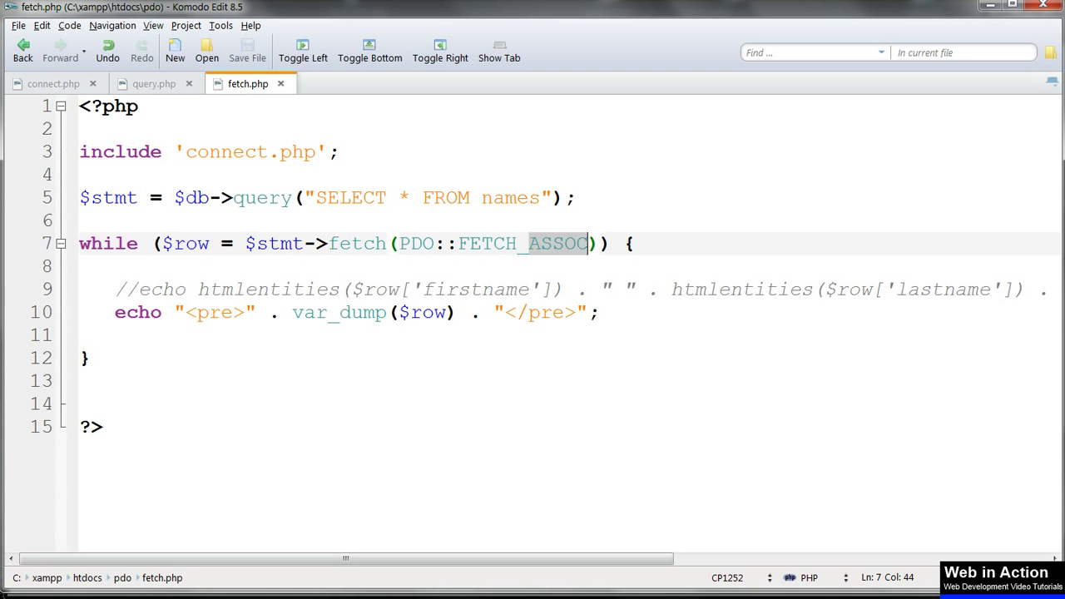